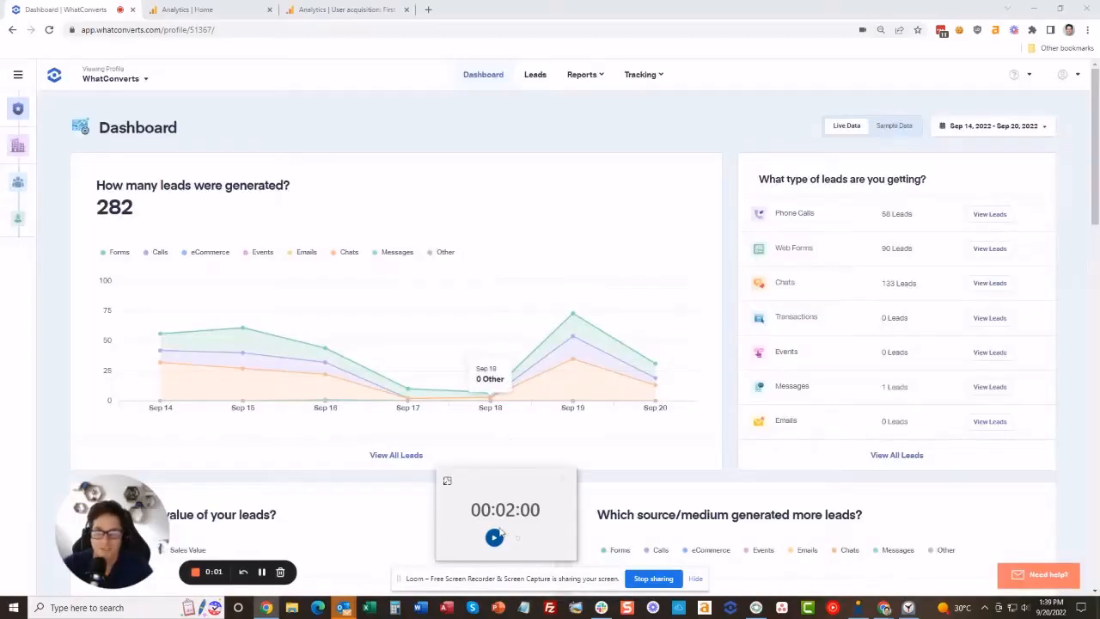
- Begin a new Google Analytics property under Tracking with type Google Analytics Version 4
click(495, 536)
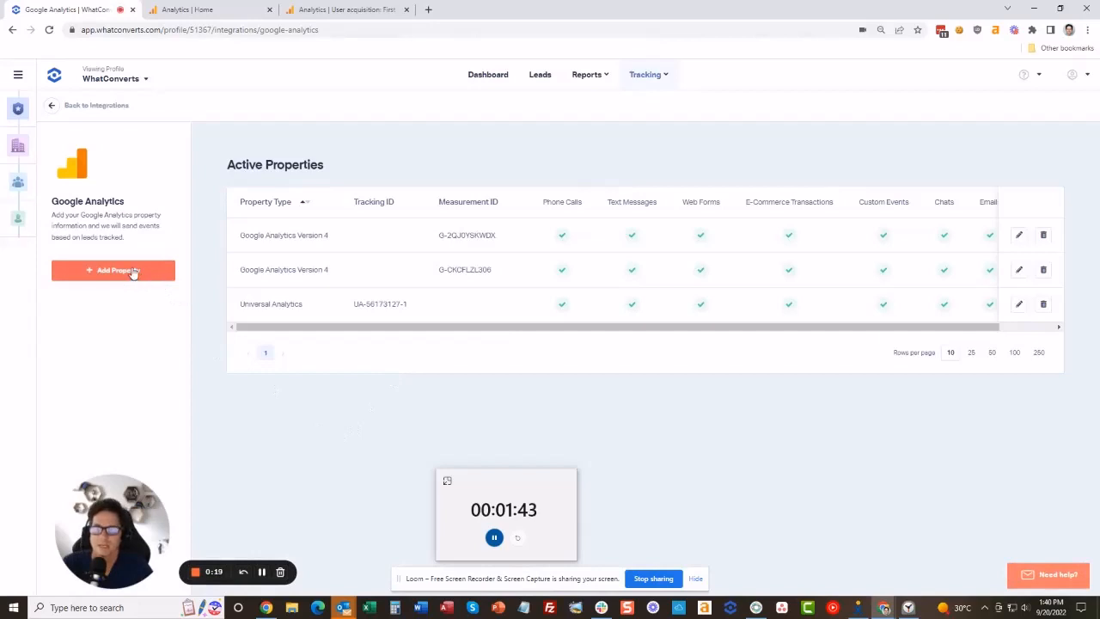
click(113, 270)
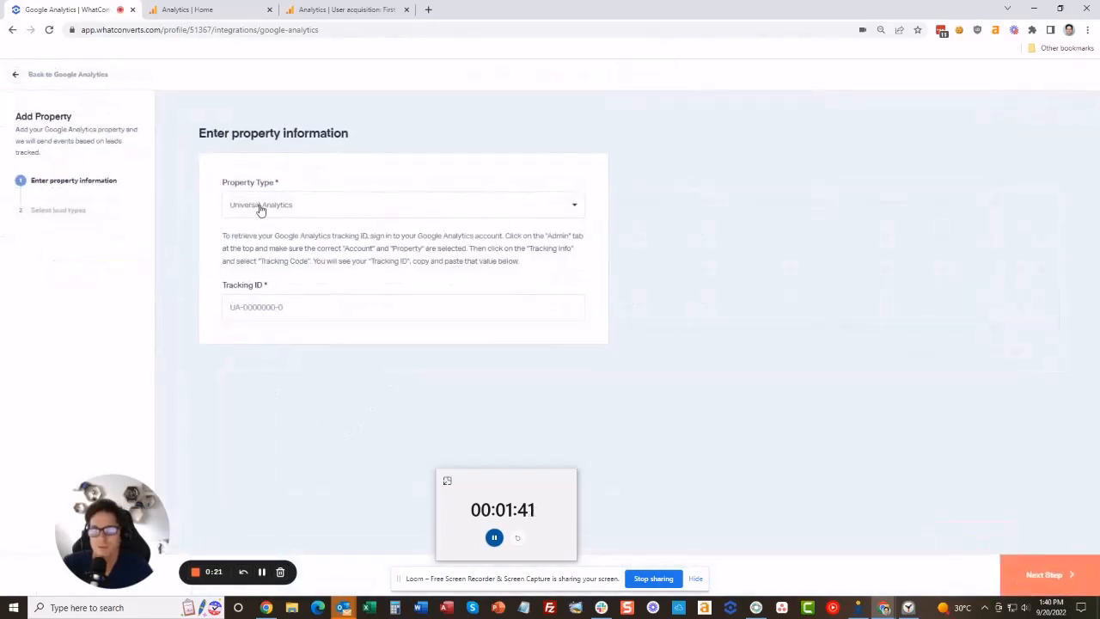
click(403, 204)
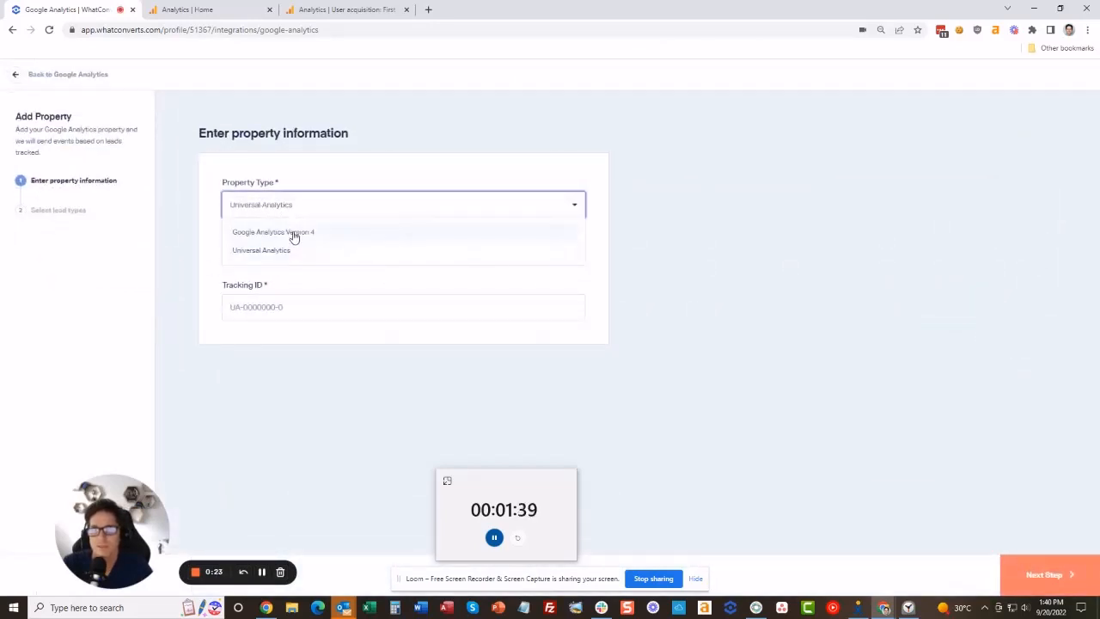
click(273, 232)
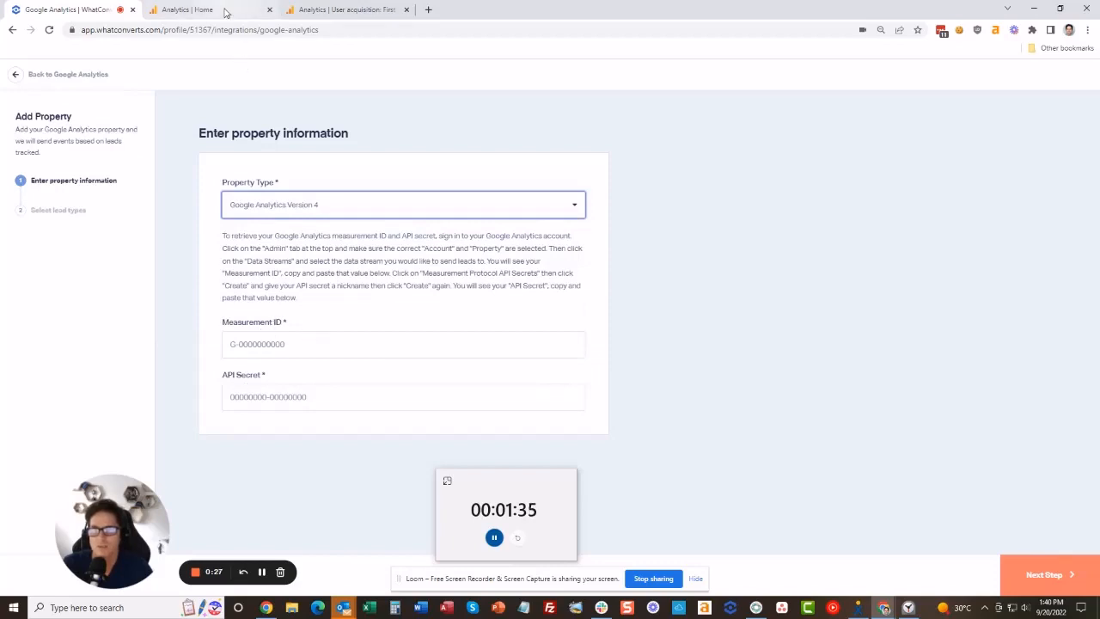
click(209, 11)
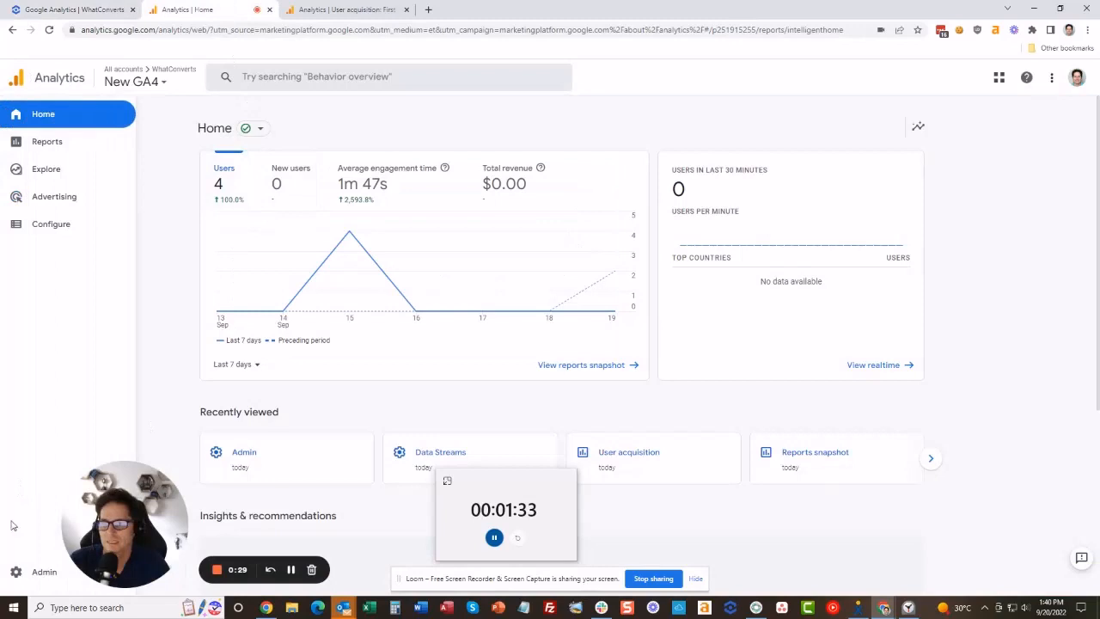
click(44, 571)
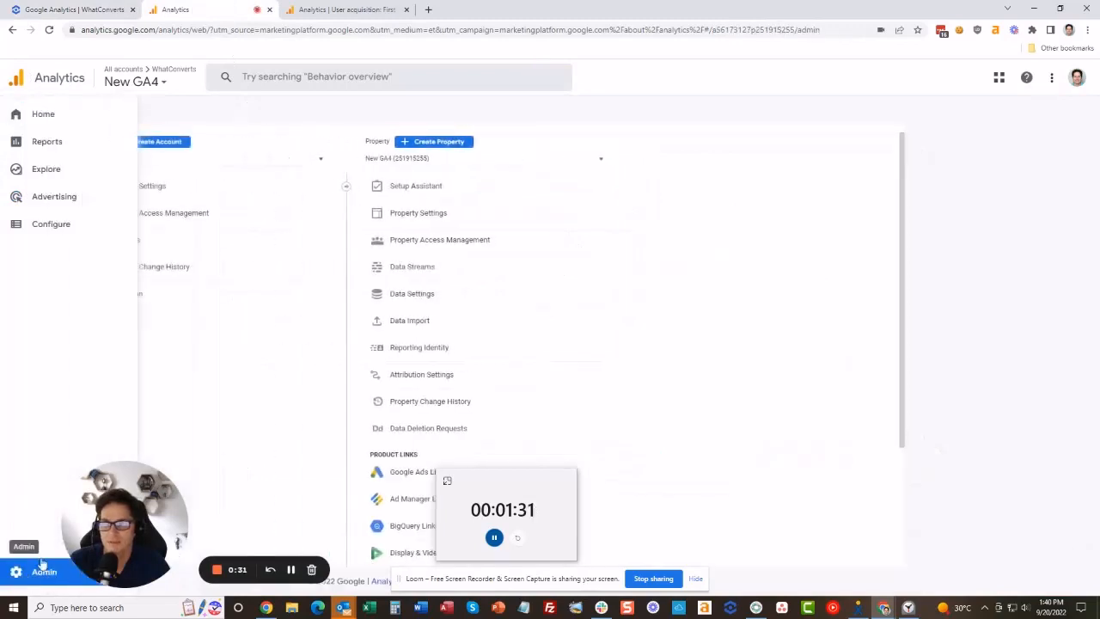
click(413, 267)
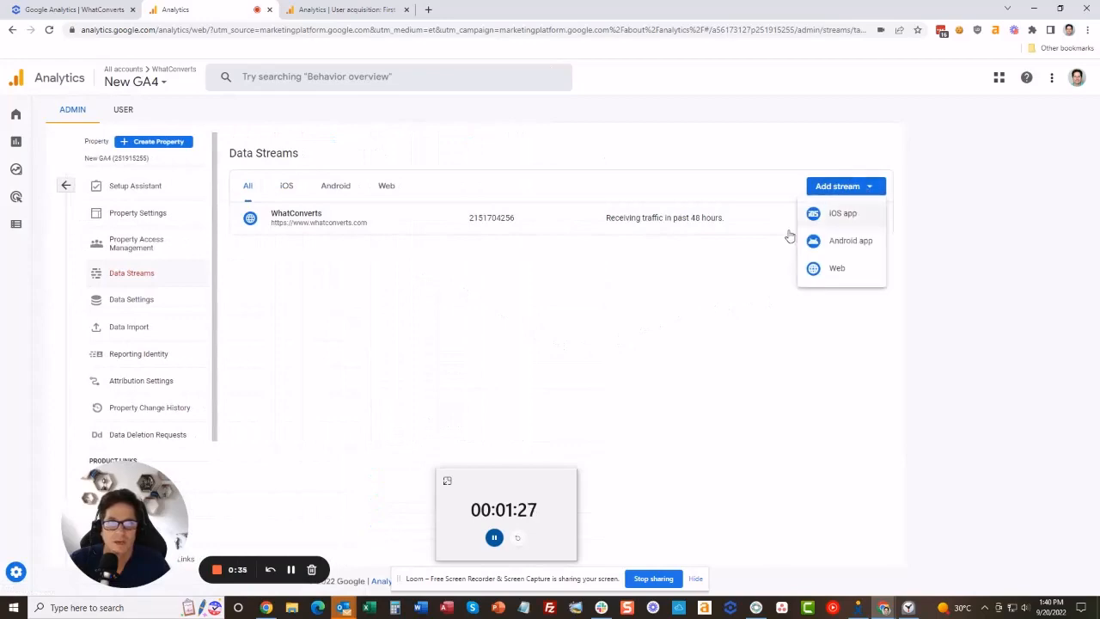
mouse_move(836, 268)
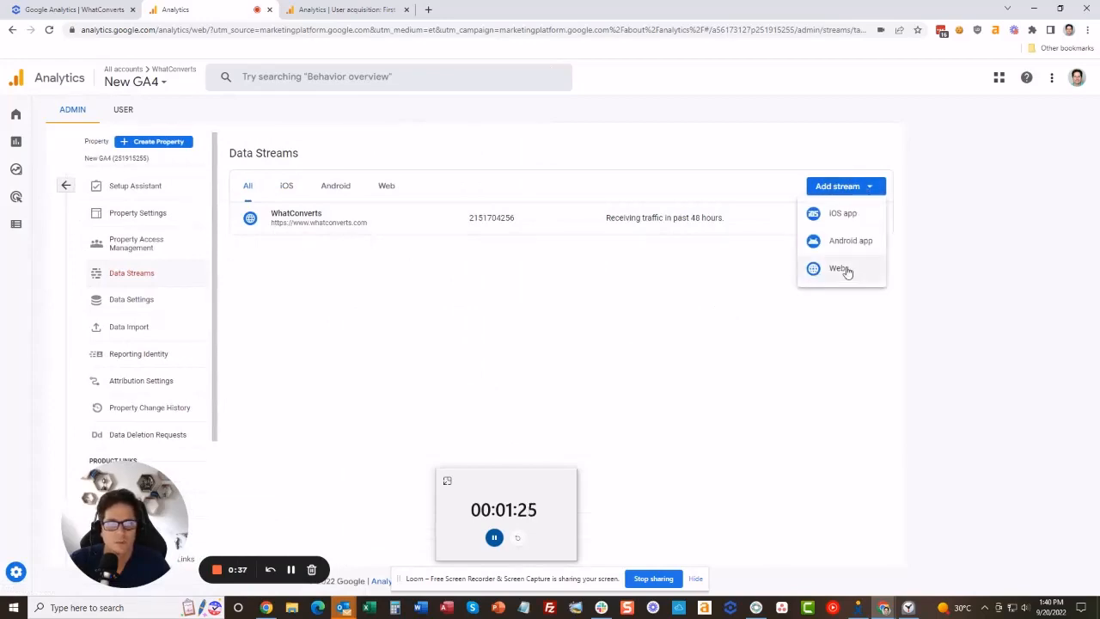
click(839, 268)
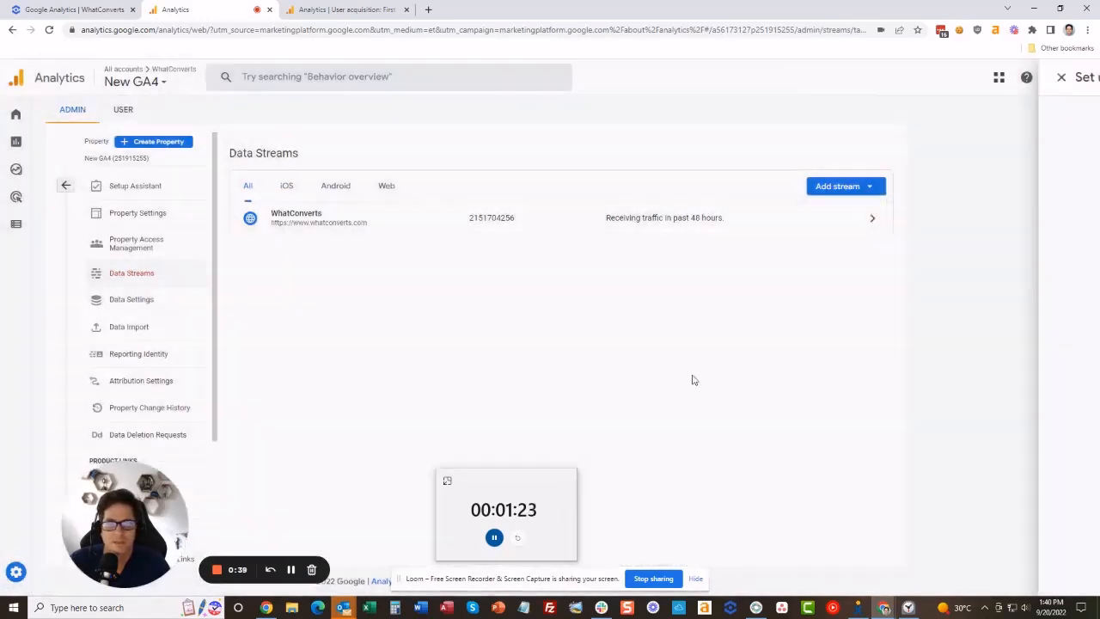
click(835, 186)
text(WC)
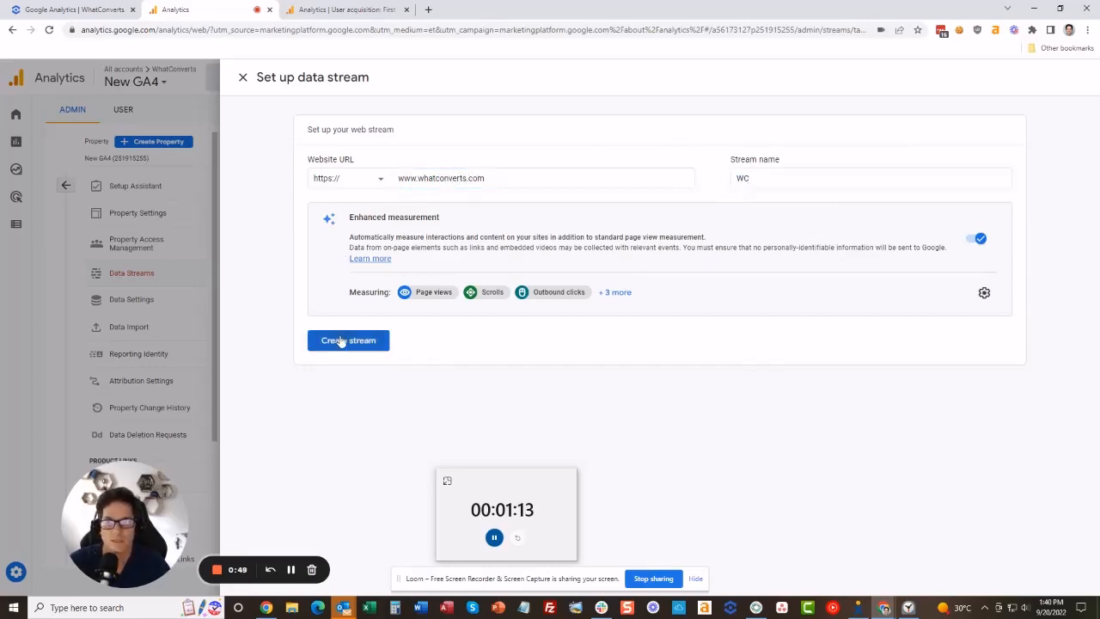
- Create the WC web stream and bring up its tag installation instructions
click(347, 340)
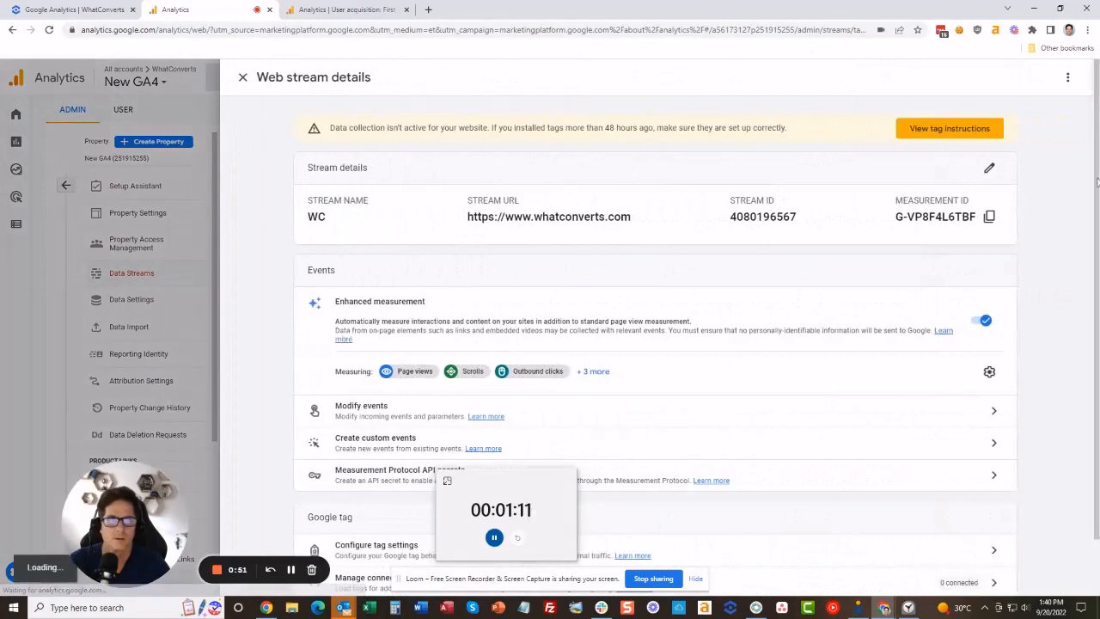
click(949, 128)
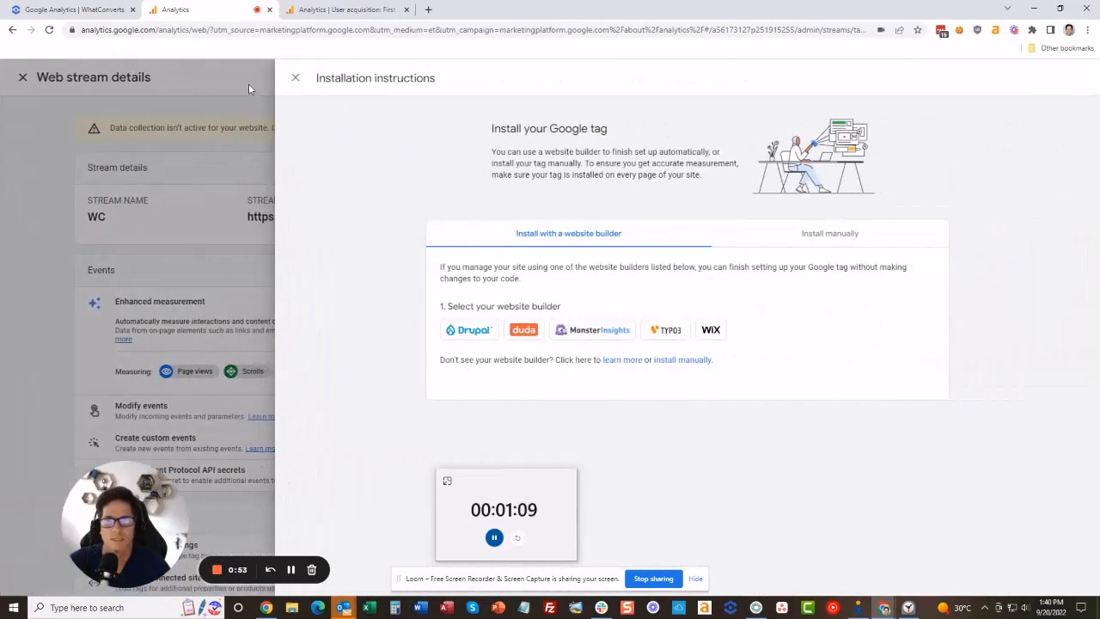
click(296, 77)
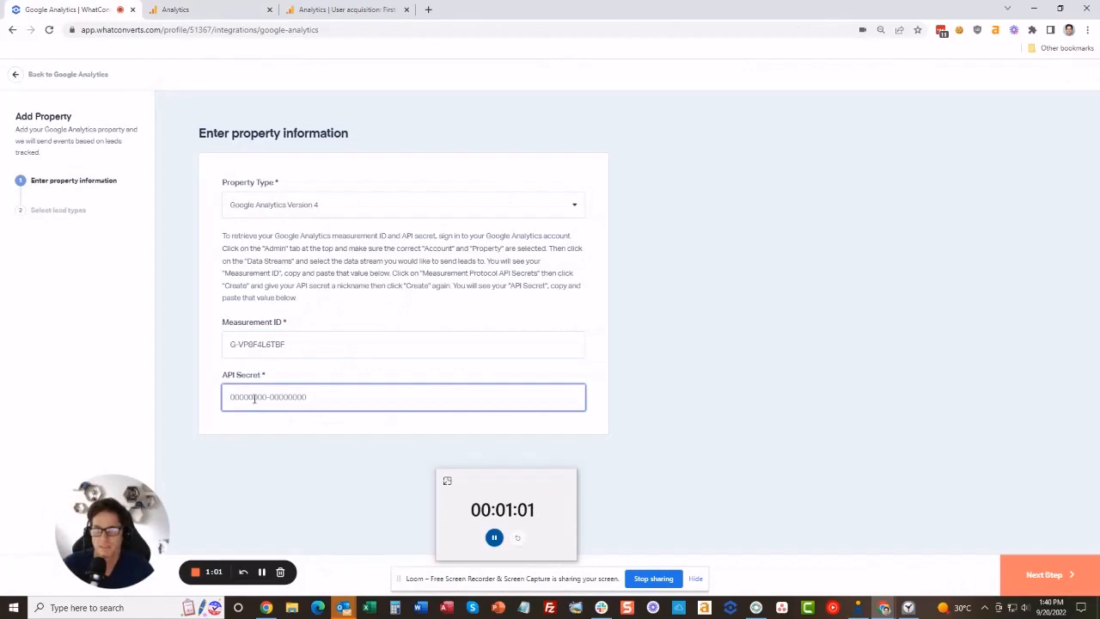
- With the measurement ID entered, return to GA4 for the stream's Measurement Protocol API secrets
click(206, 10)
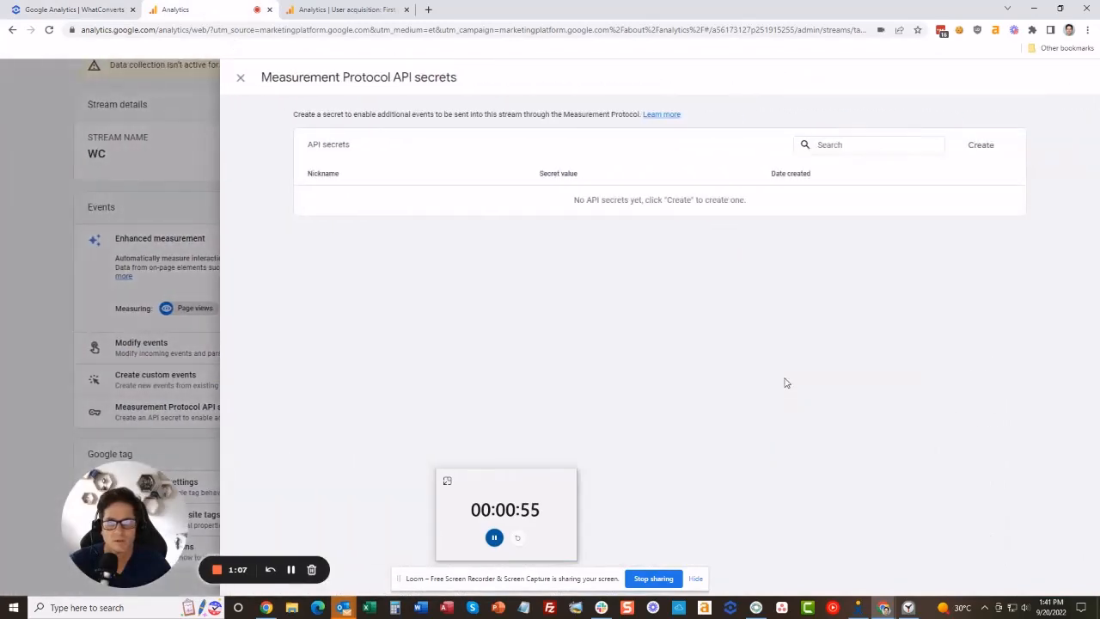
- Create a Measurement Protocol API secret nicknamed 'WC GA4'
click(979, 144)
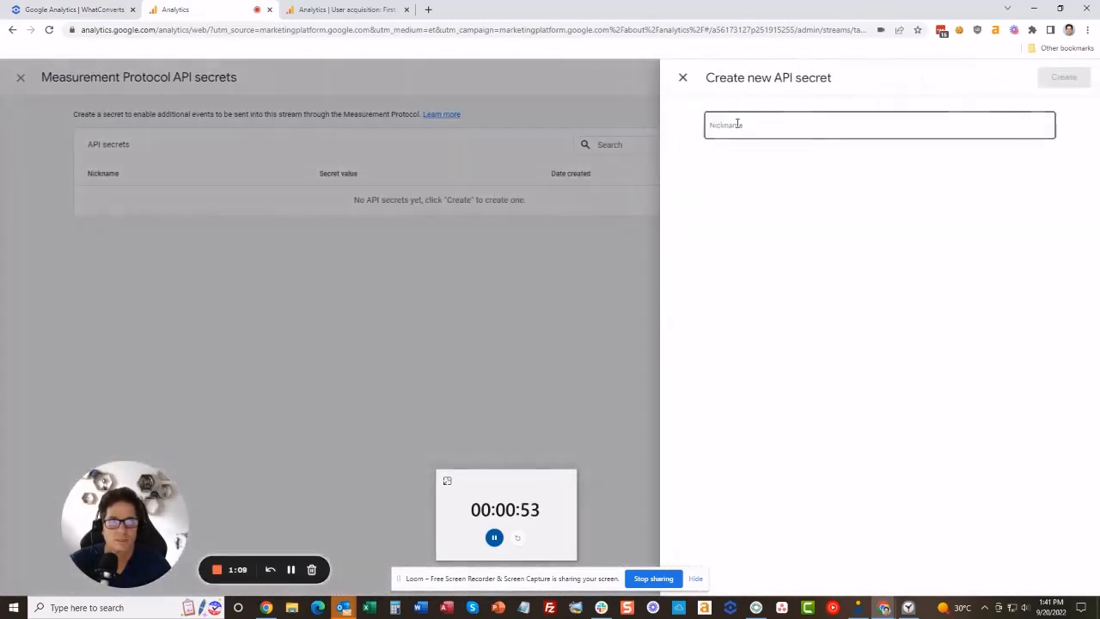
text(WC)
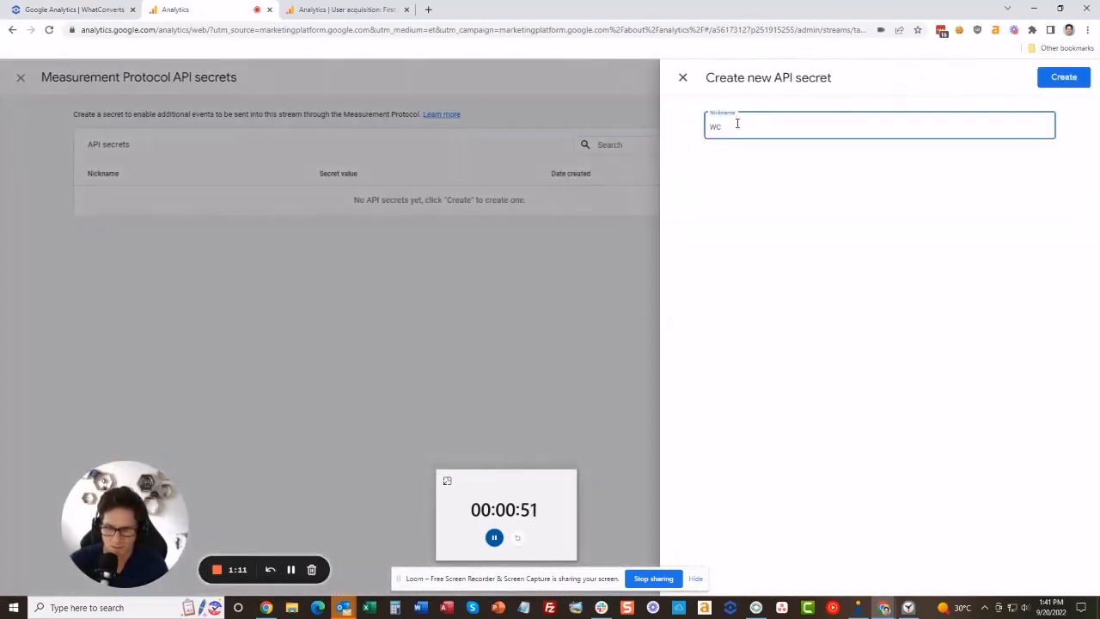
text(GA4)
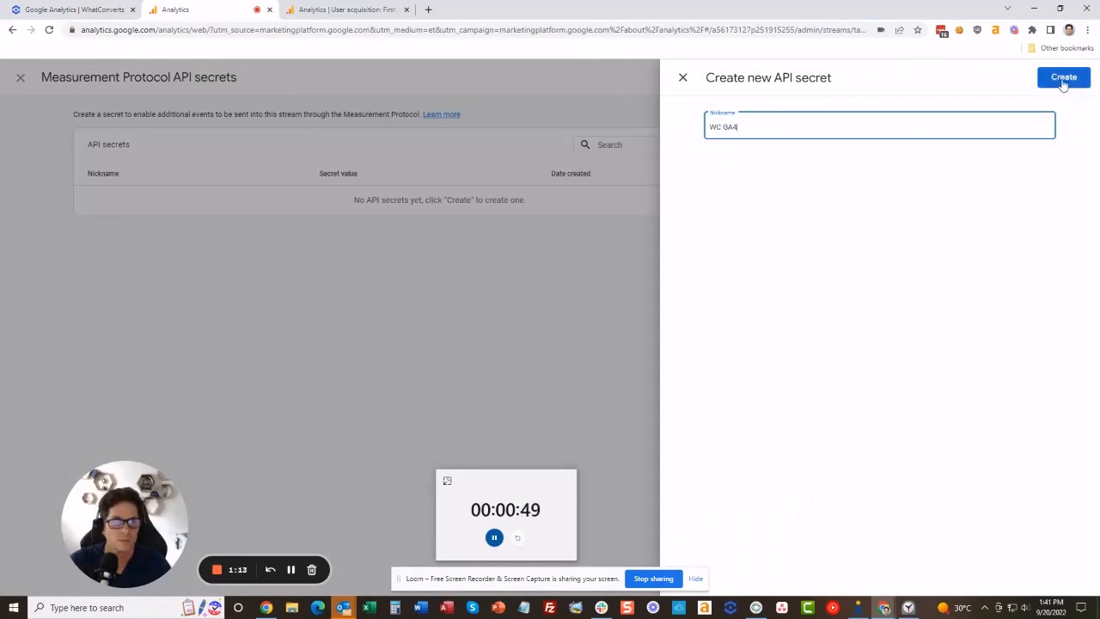
click(1062, 77)
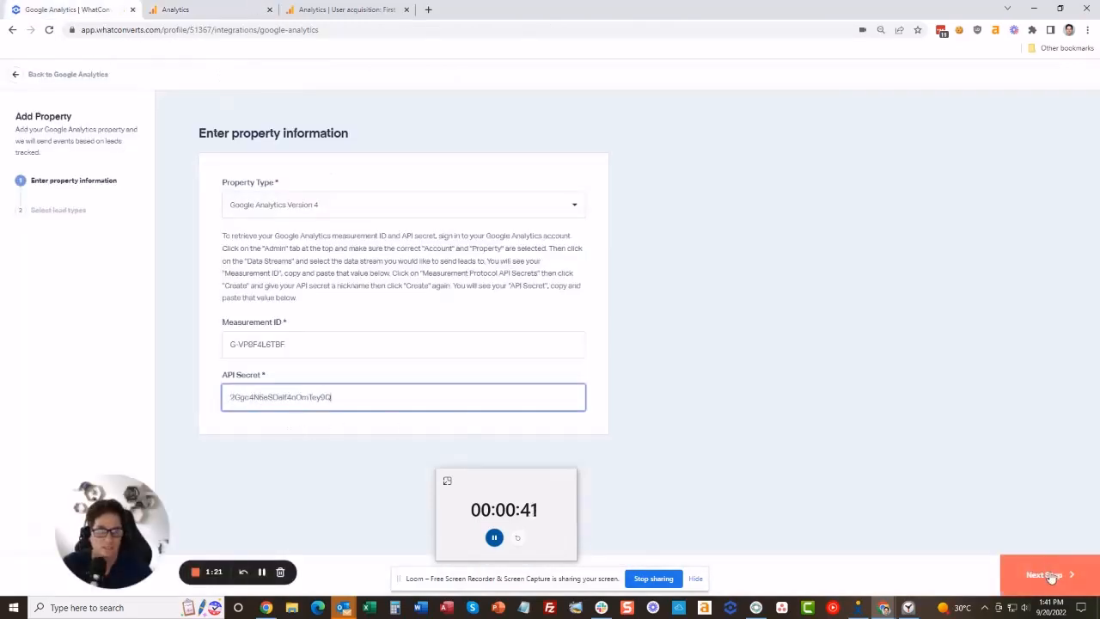
- Continue to lead types and finish the GA4 property with all lead types selected
click(1045, 575)
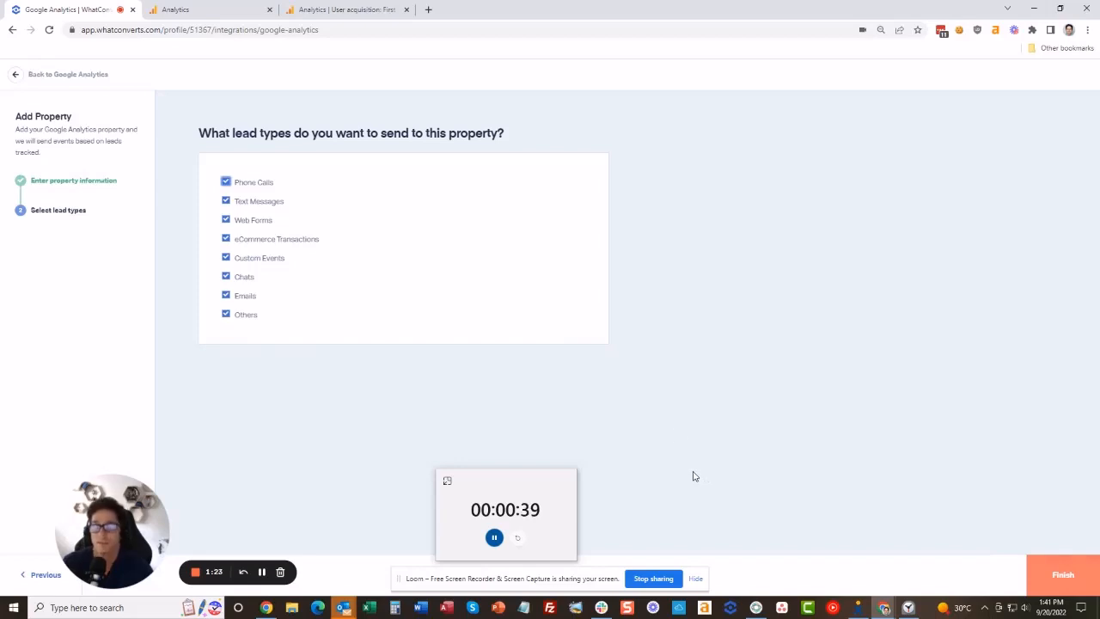
mouse_move(265, 168)
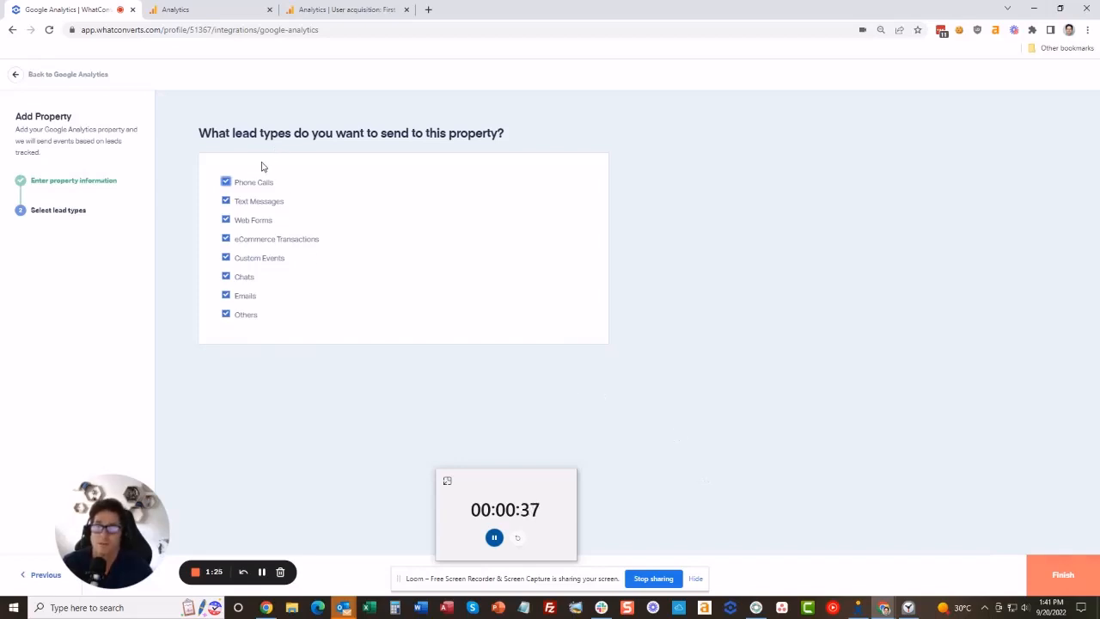
mouse_move(234, 206)
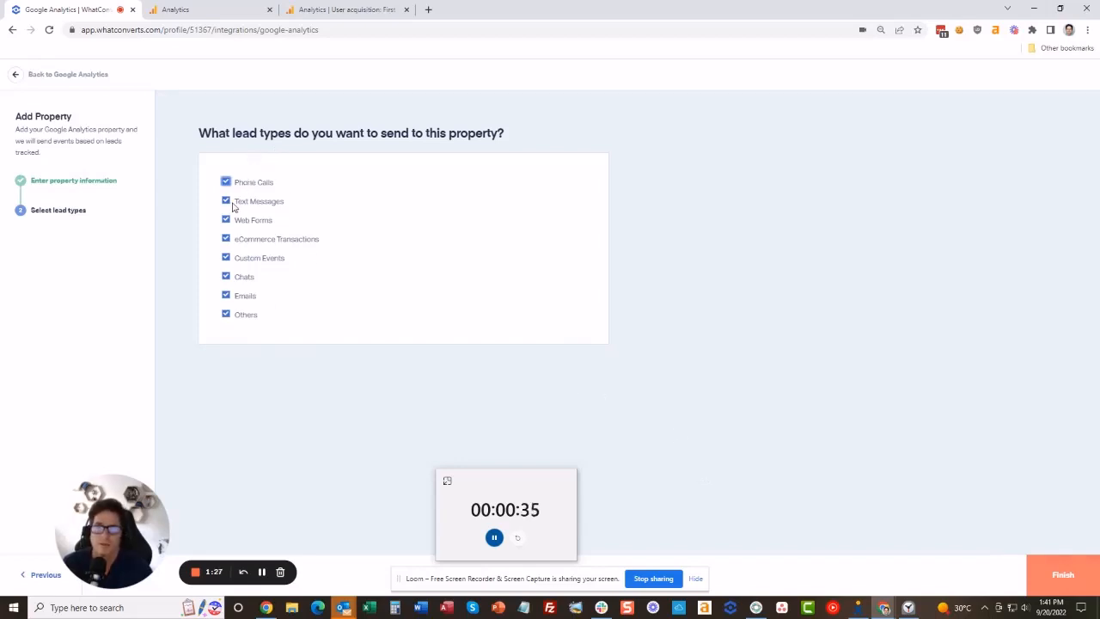
mouse_move(239, 170)
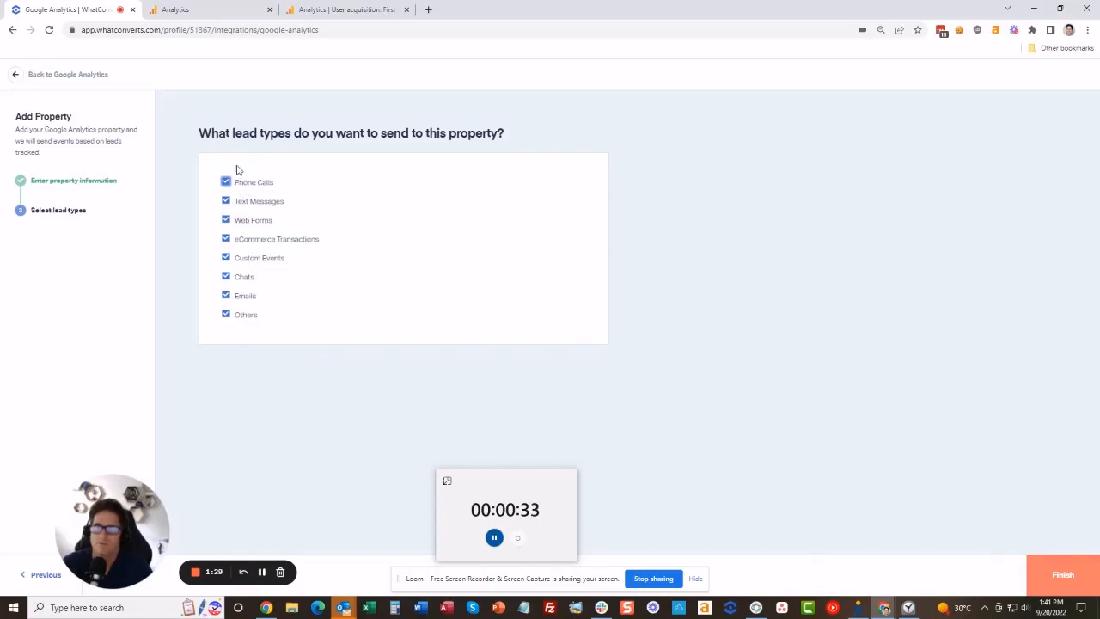
mouse_move(1066, 577)
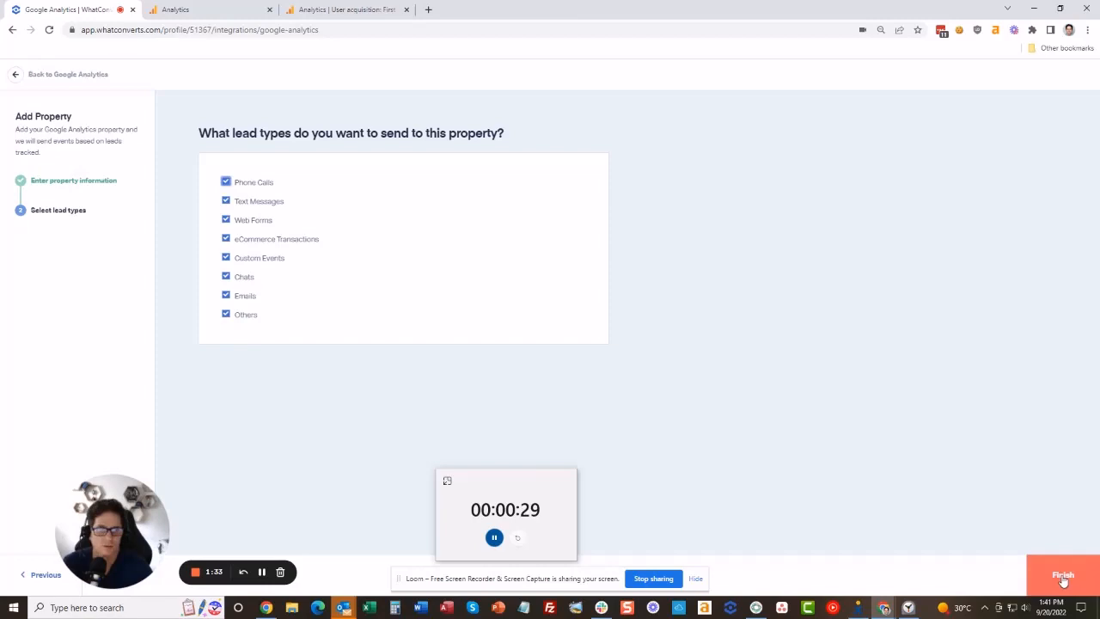
click(1062, 574)
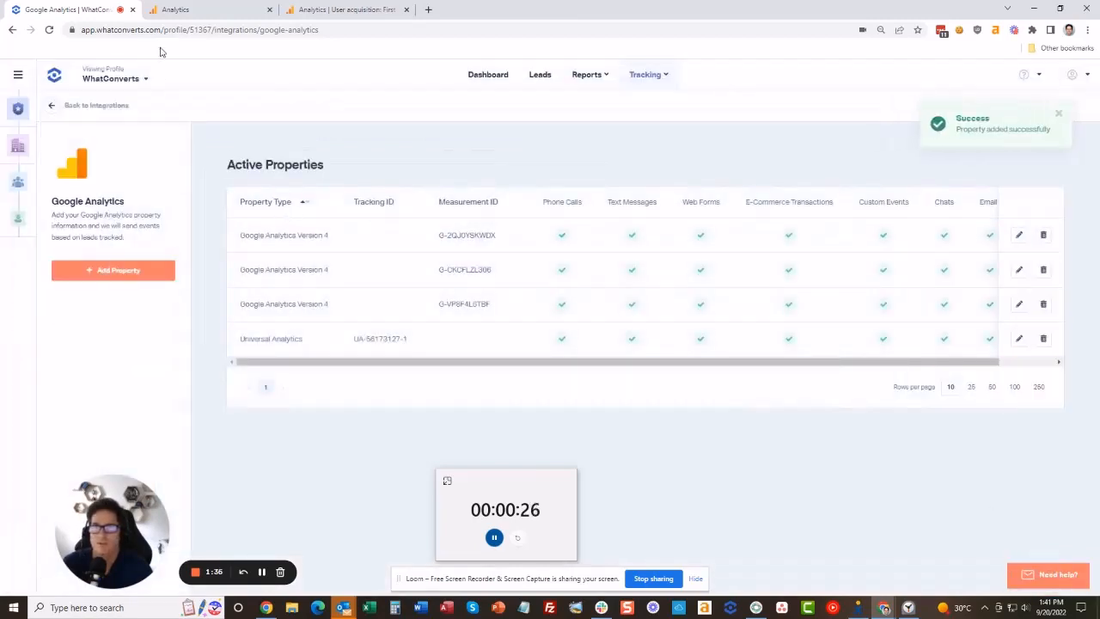
- Review the GA4 events list showing phone_call and web_form as conversions, then move to the User acquisition report
click(207, 10)
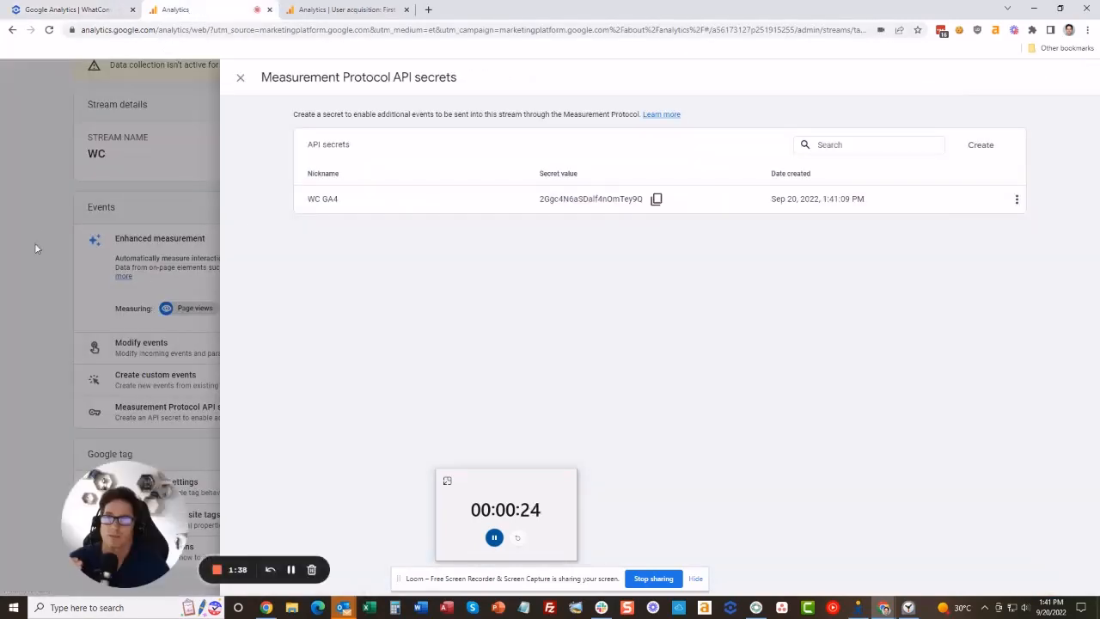
click(241, 77)
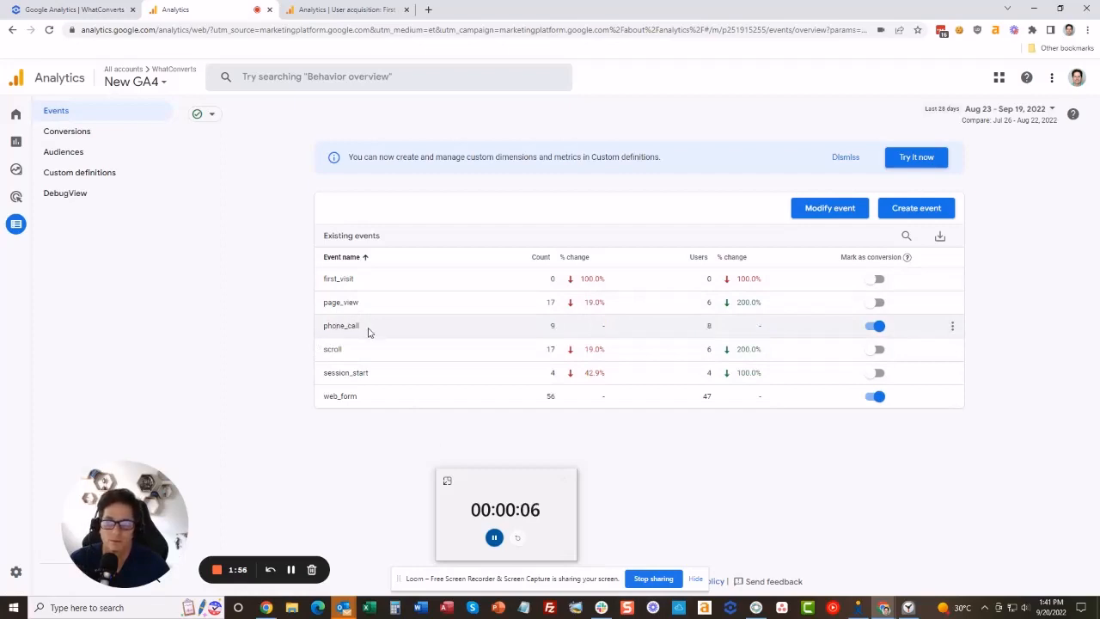
double_click(340, 325)
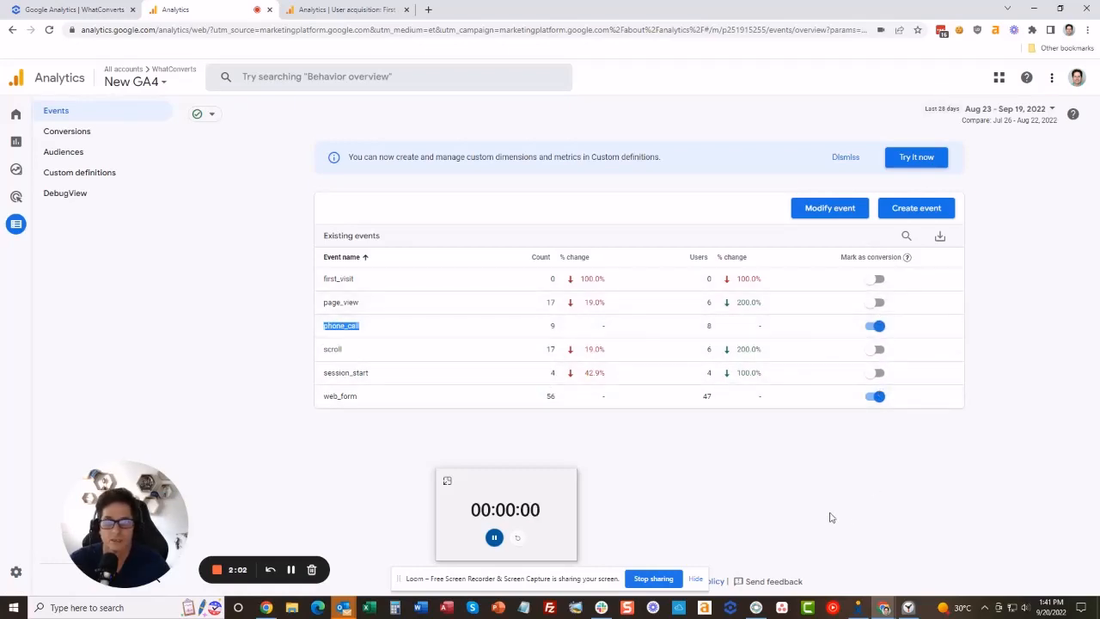
click(495, 536)
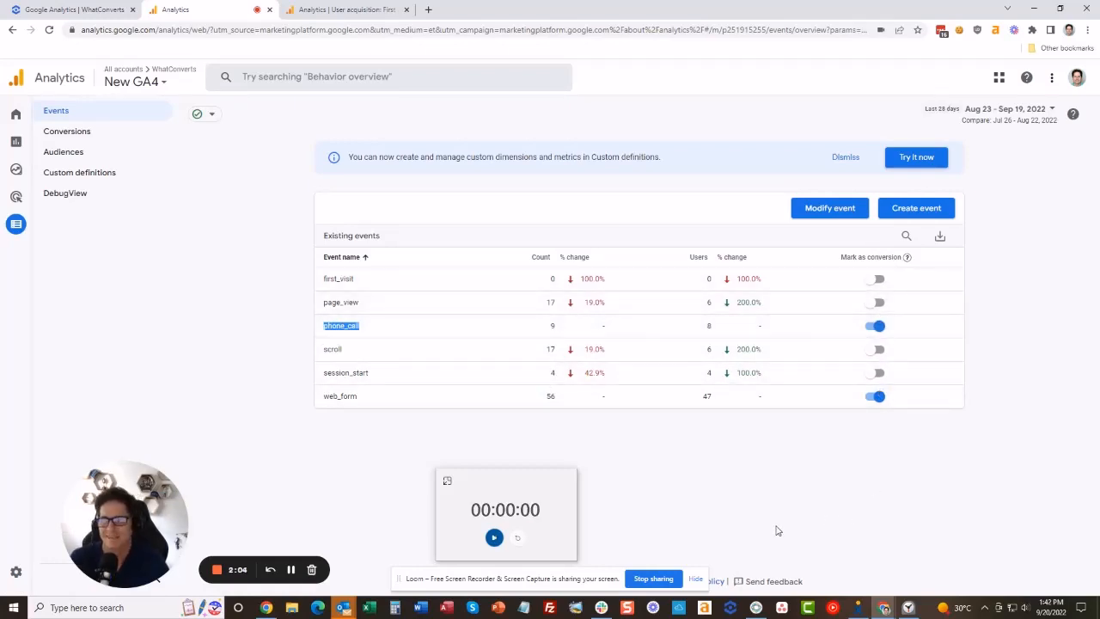
mouse_move(404, 524)
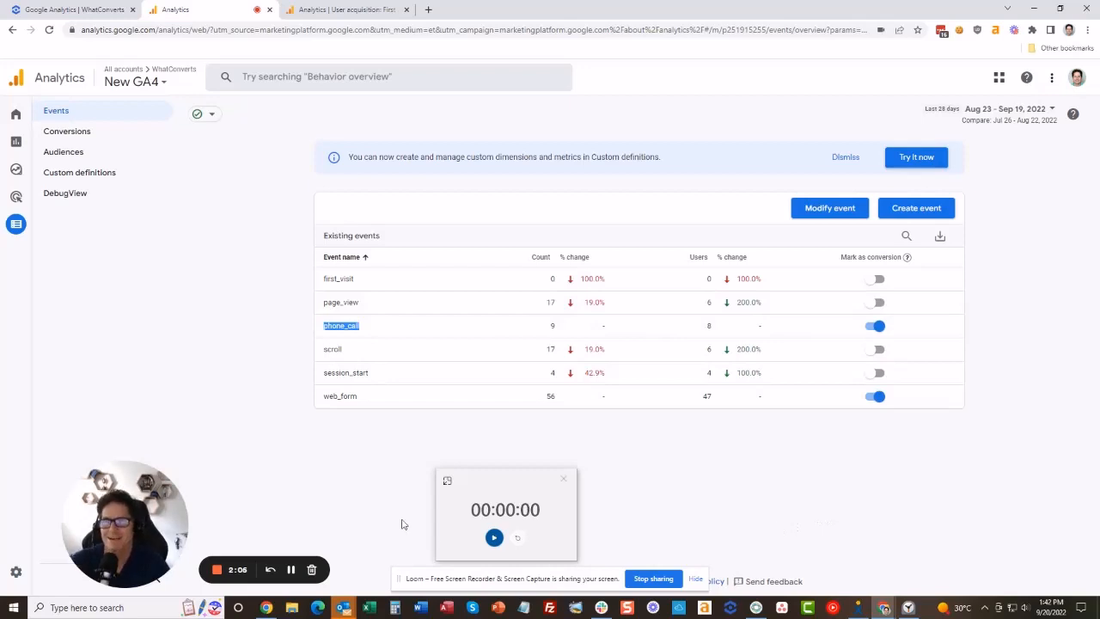
mouse_move(251, 334)
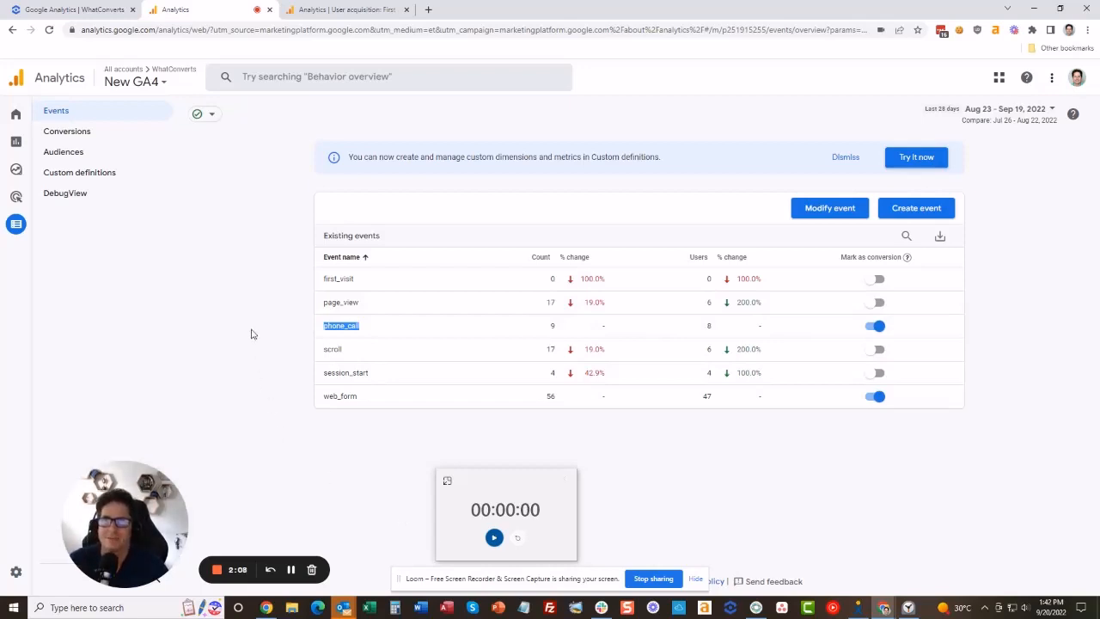
click(344, 10)
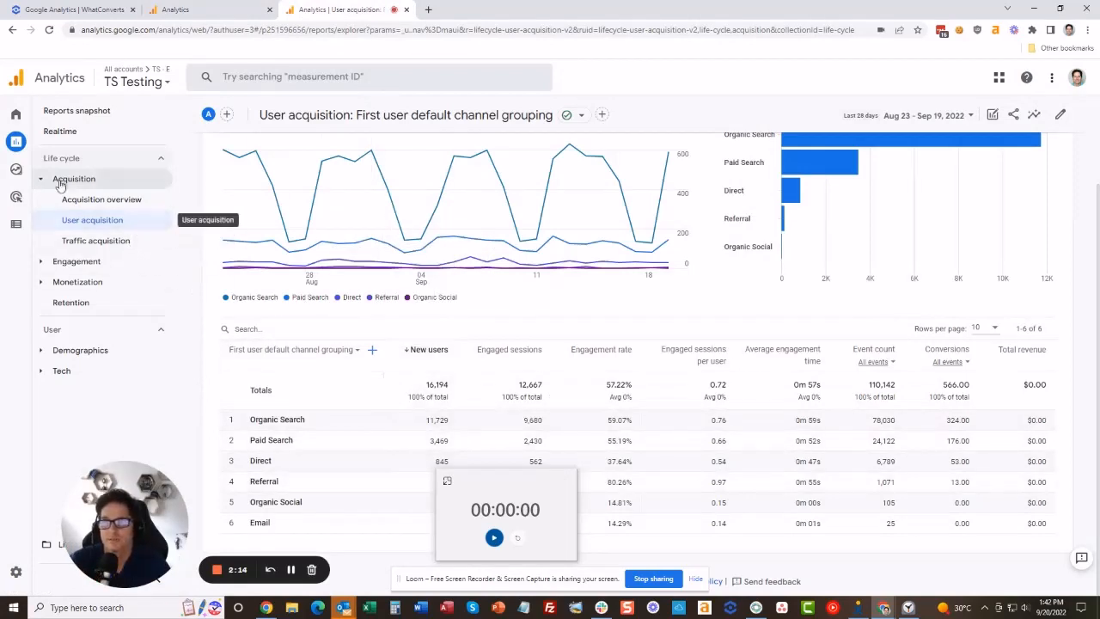
mouse_move(74, 177)
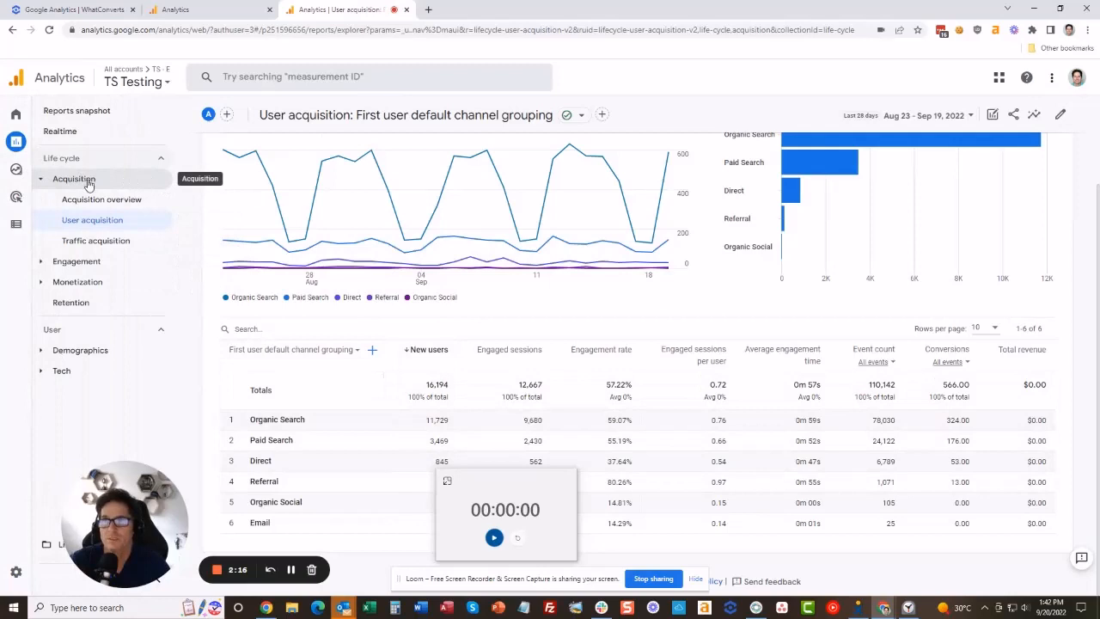
mouse_move(373, 334)
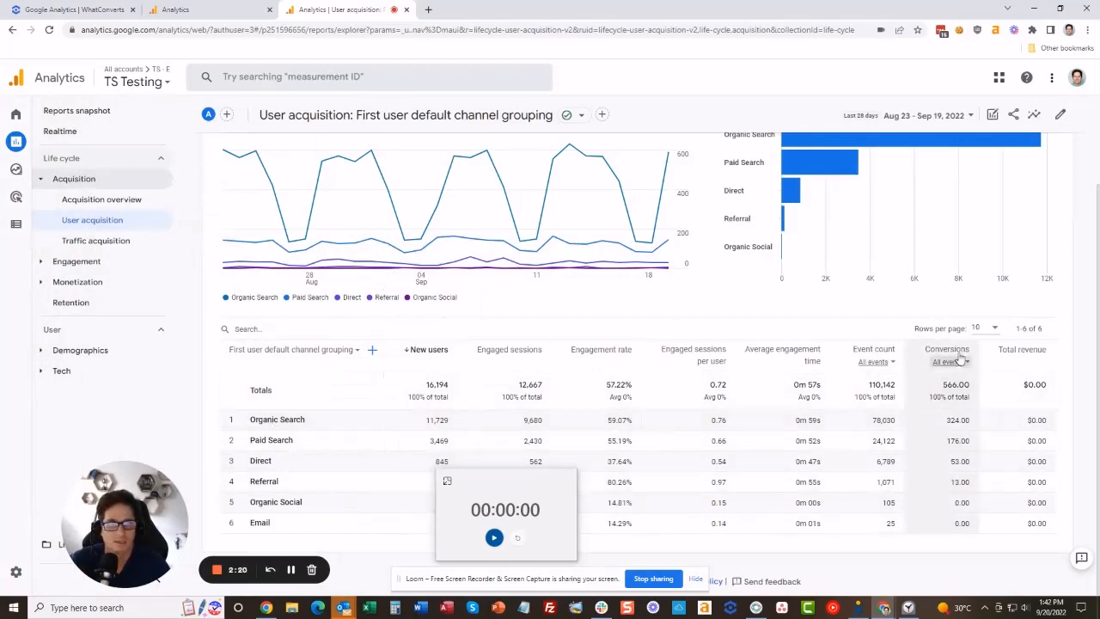
- Filter the report's Conversions column to count only phone_call events
click(946, 361)
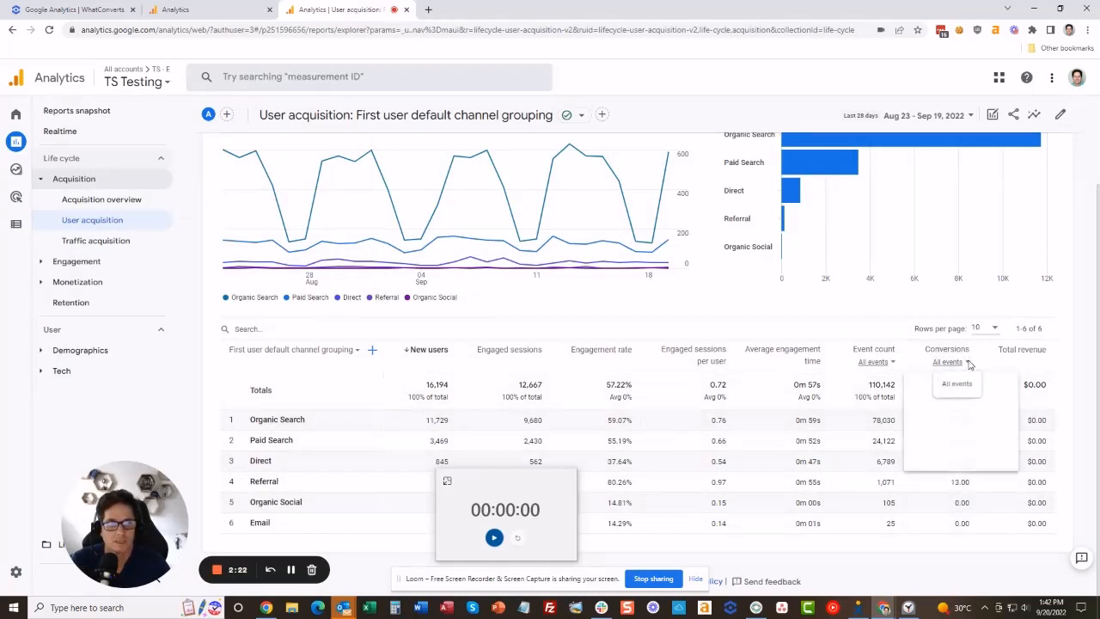
click(949, 361)
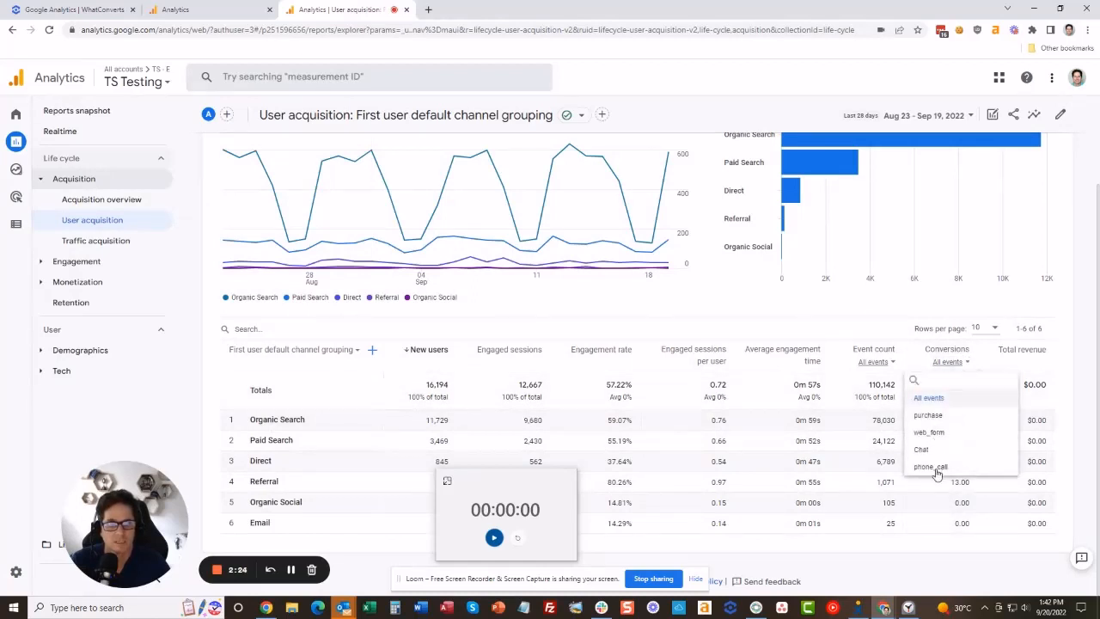
click(930, 468)
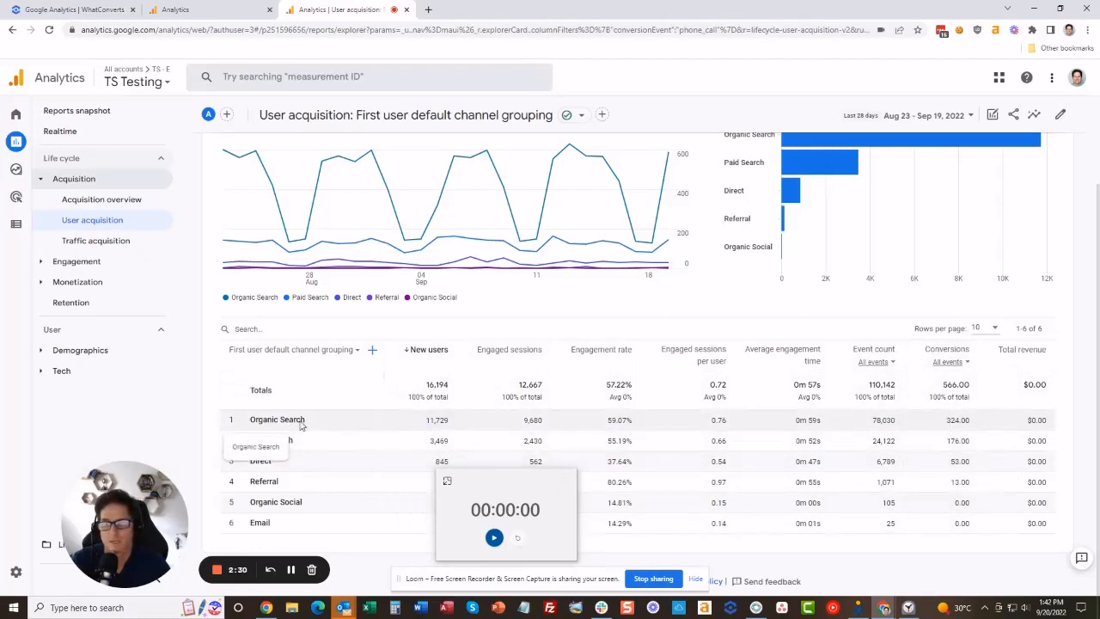
- Group users by First user source / medium and count only web_form conversions
click(289, 347)
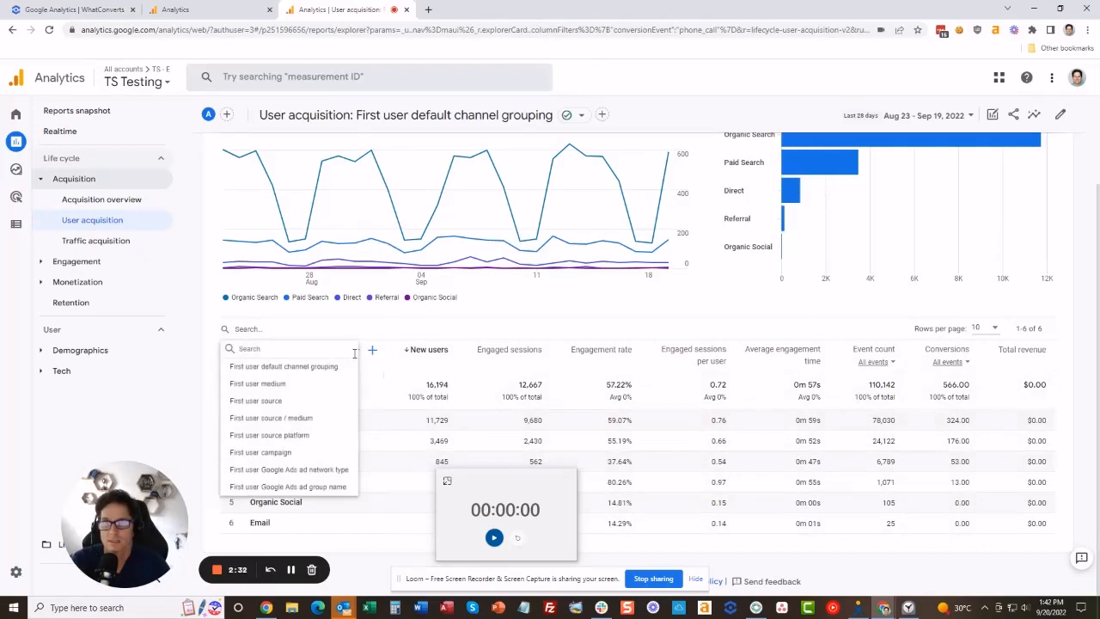
click(283, 366)
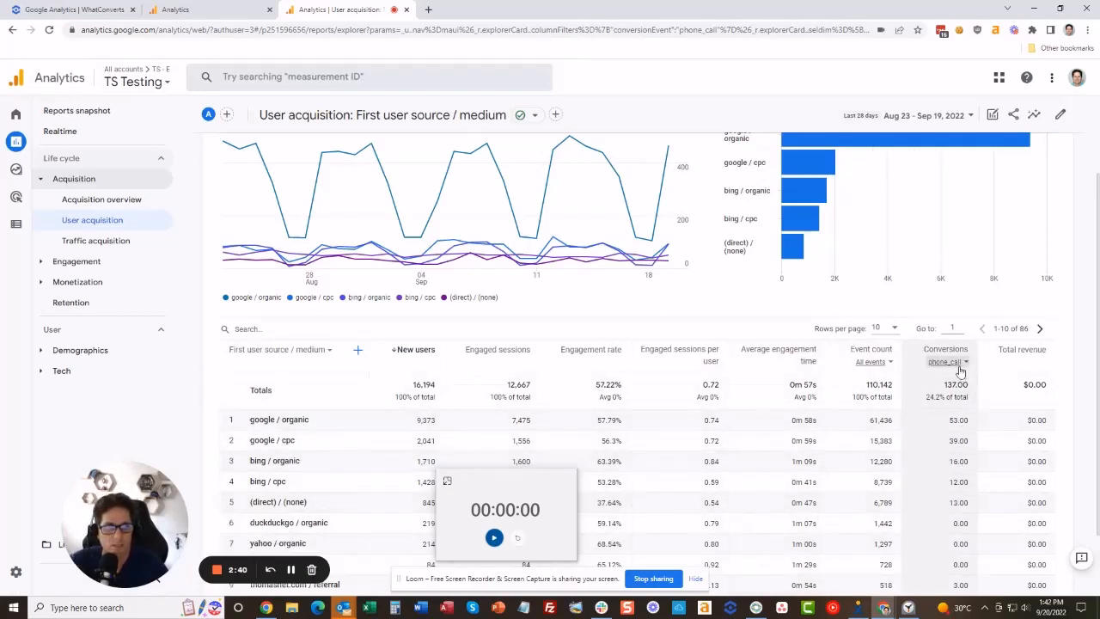
click(945, 361)
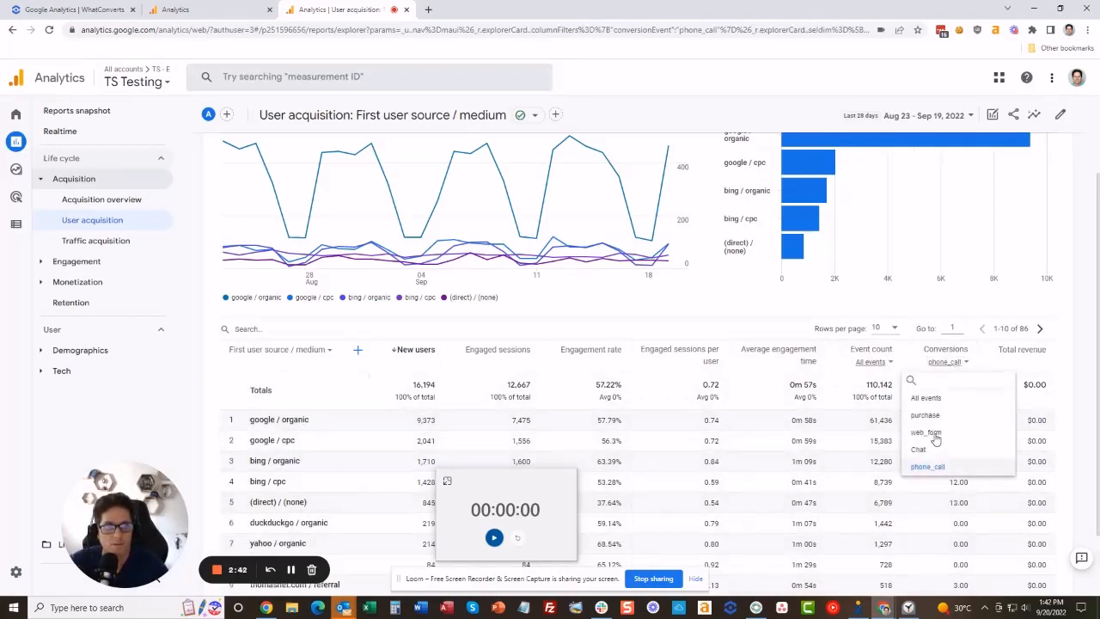
click(925, 434)
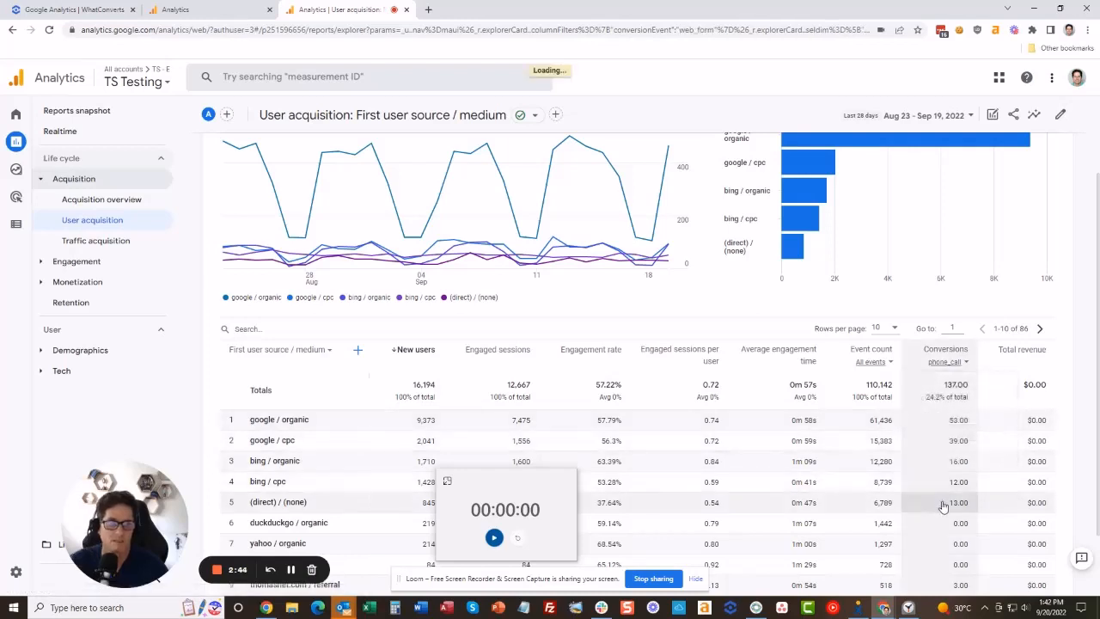
click(945, 361)
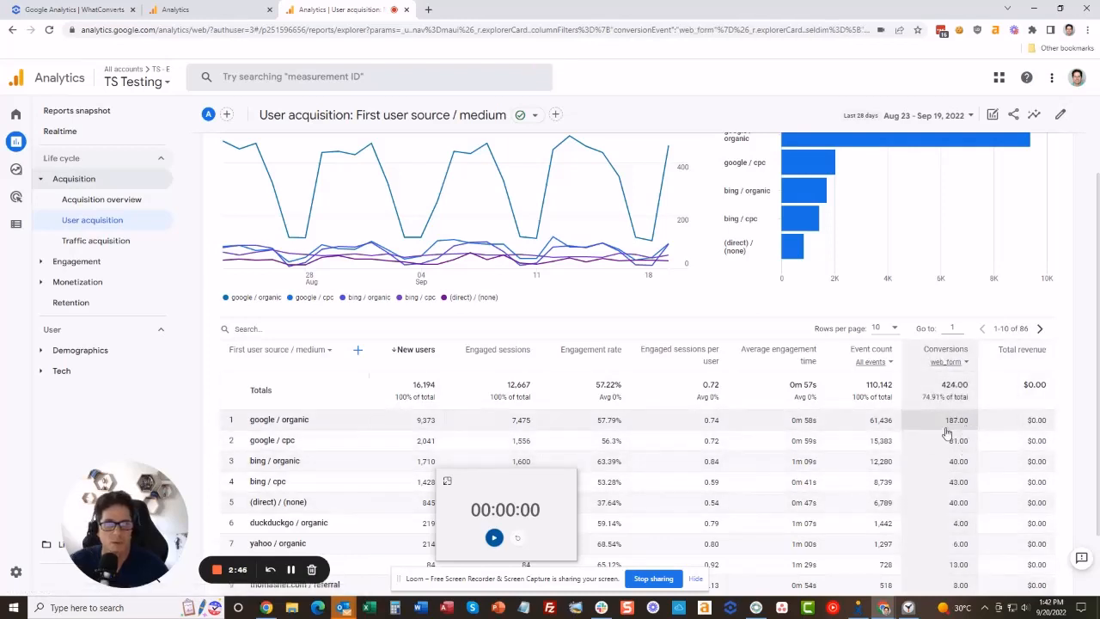